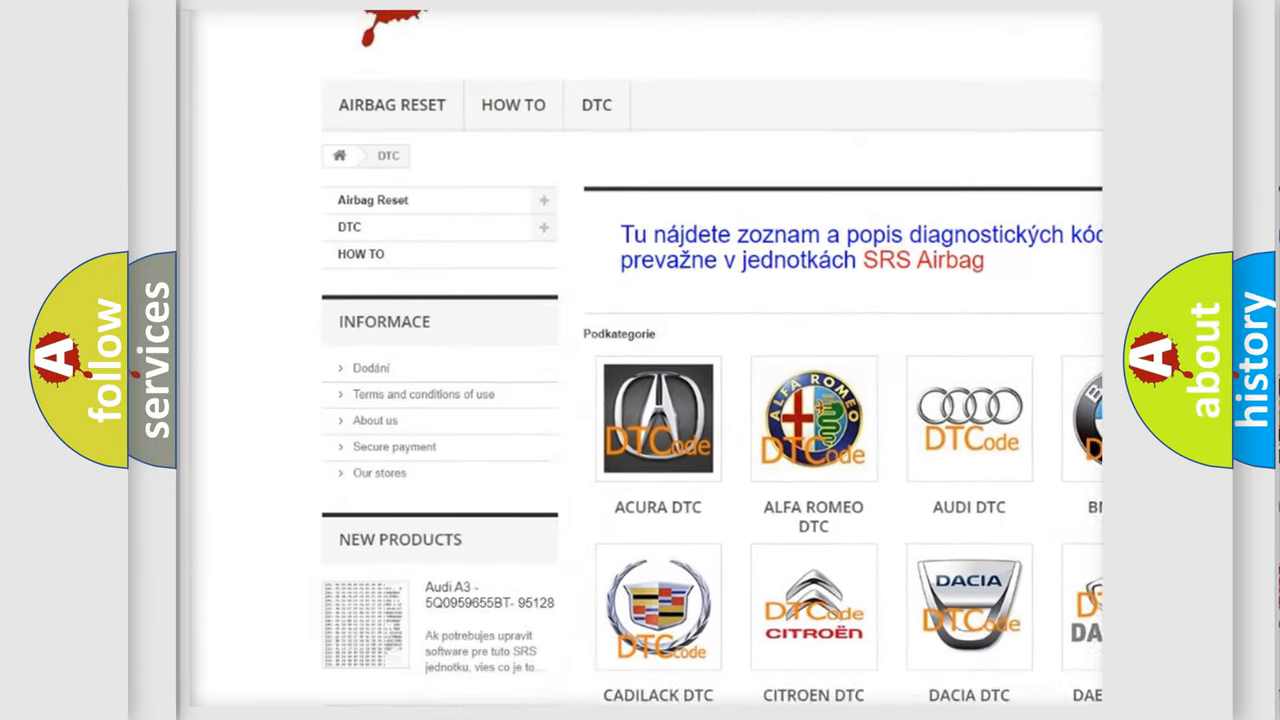
scroll(down, 3)
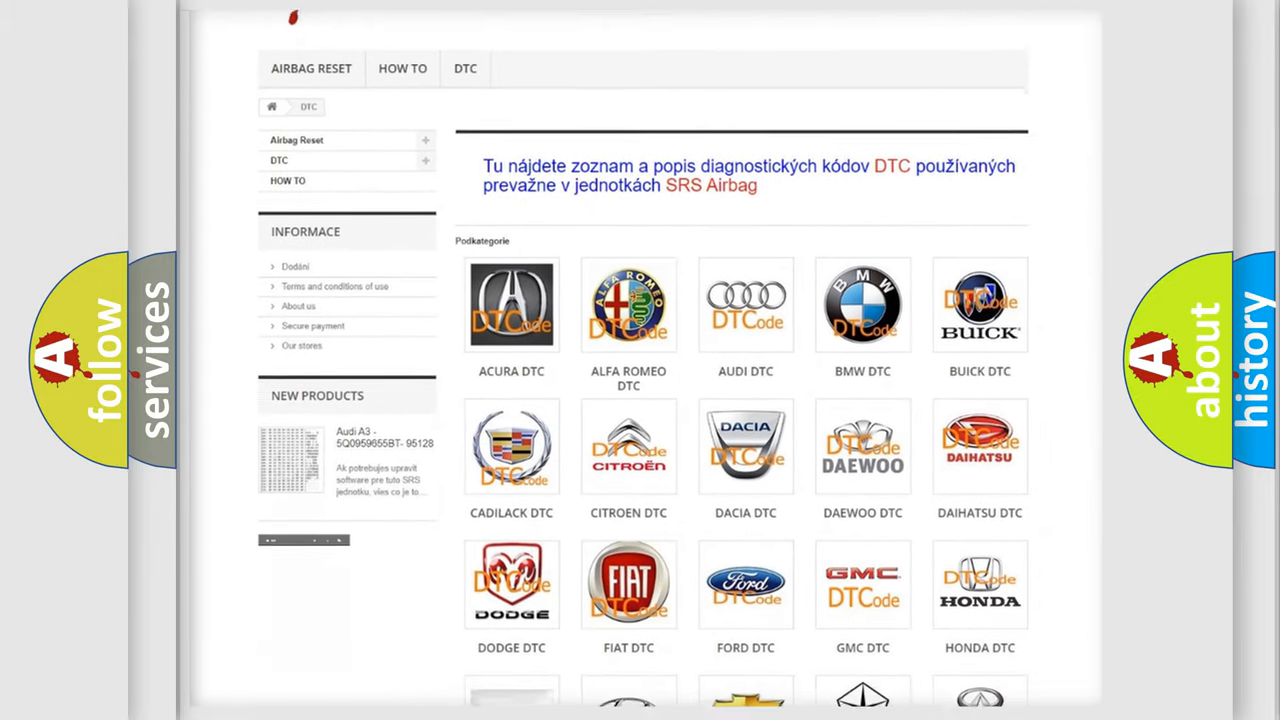
scroll(down, 3)
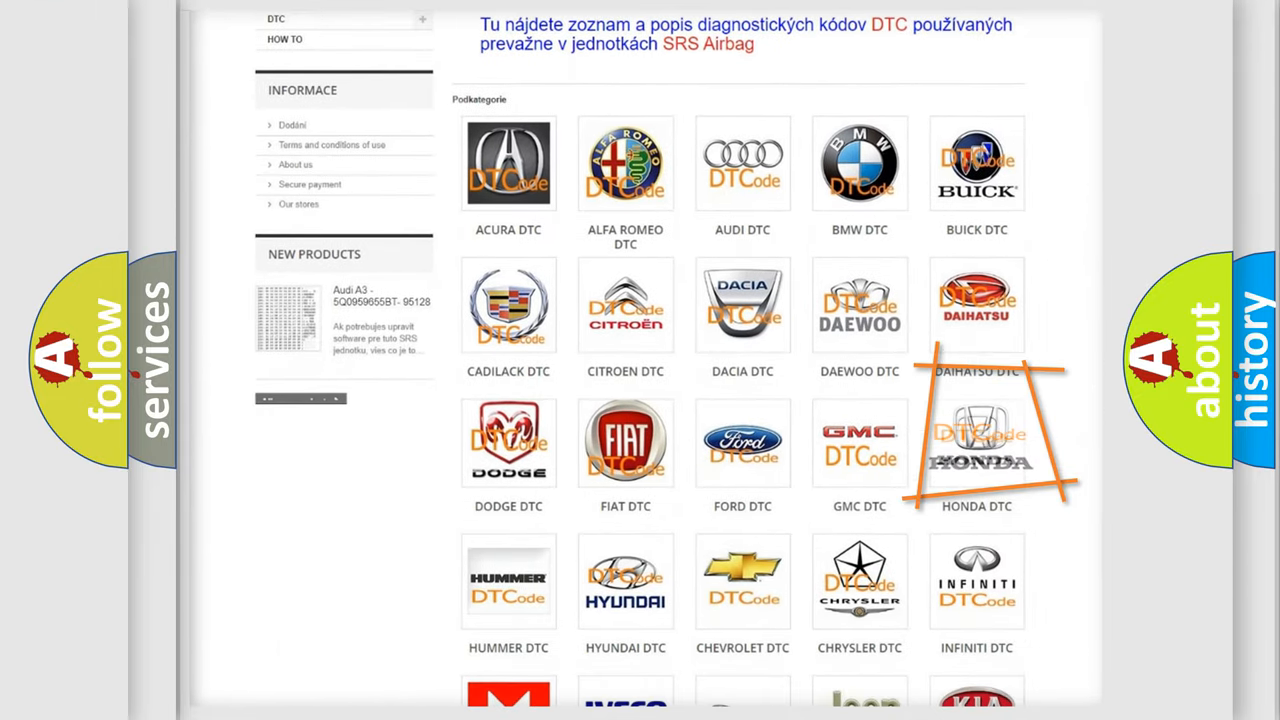